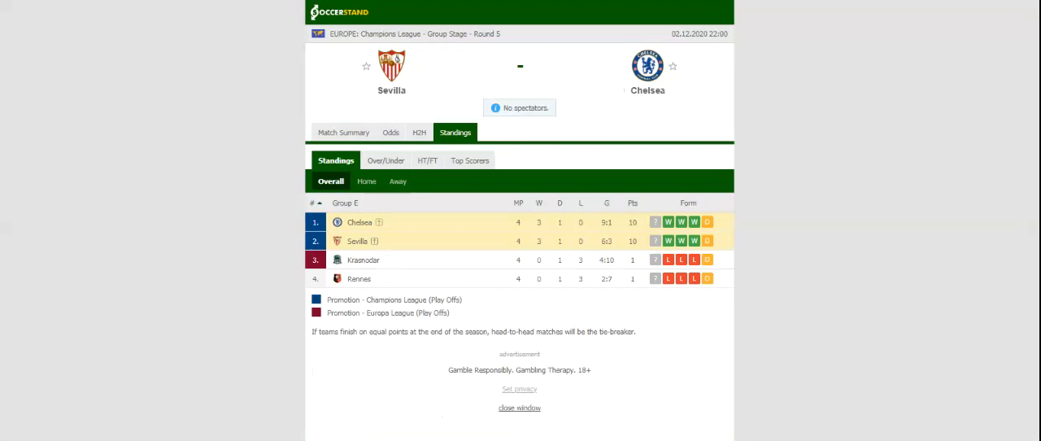
mouse_move(474, 126)
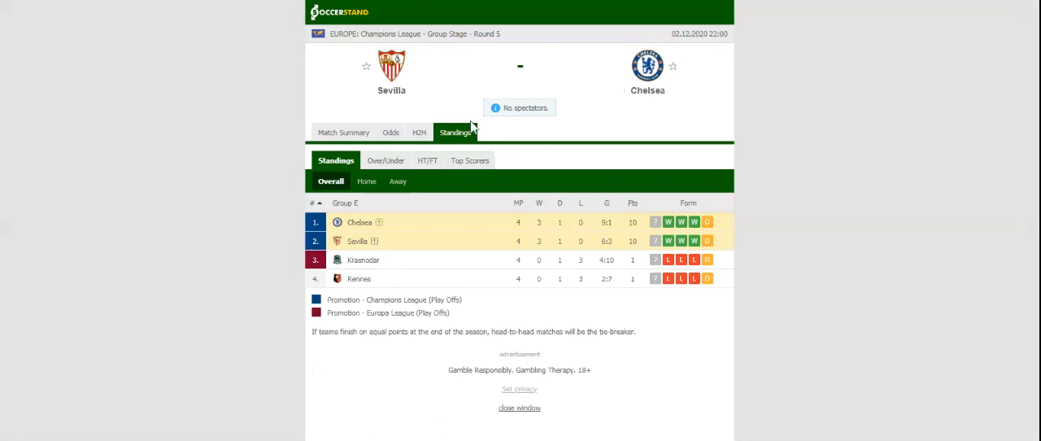
Switch the Sevilla vs Chelsea match page to the H2H view listing each side's last five results.
left_click(413, 131)
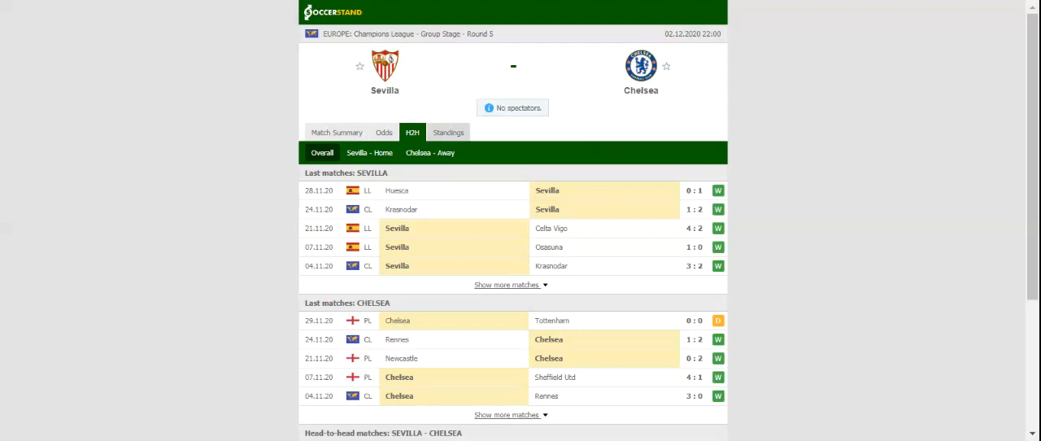
mouse_move(413, 137)
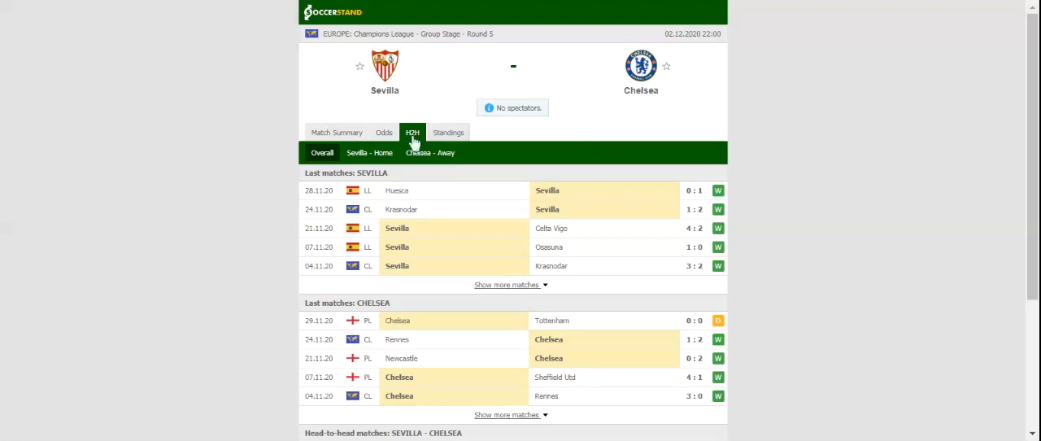